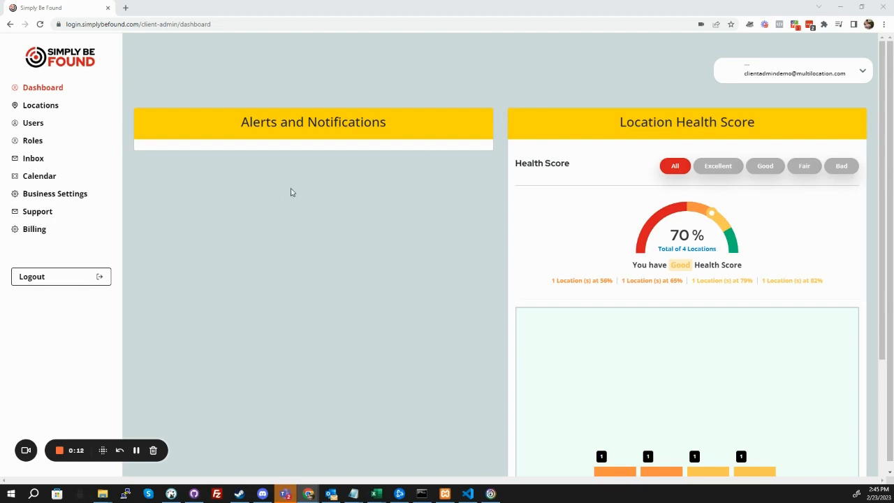
View bender's 56% local SEO page, then return to the list of four locations
scroll(down, 3)
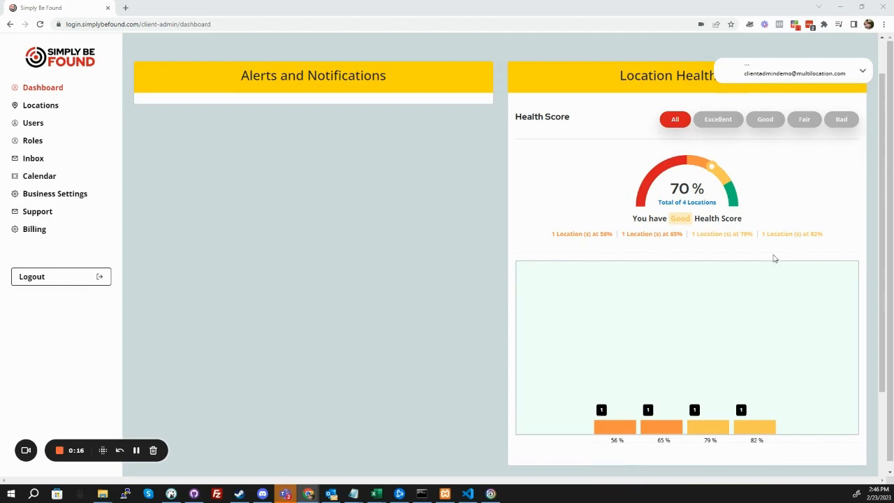
scroll(down, 3)
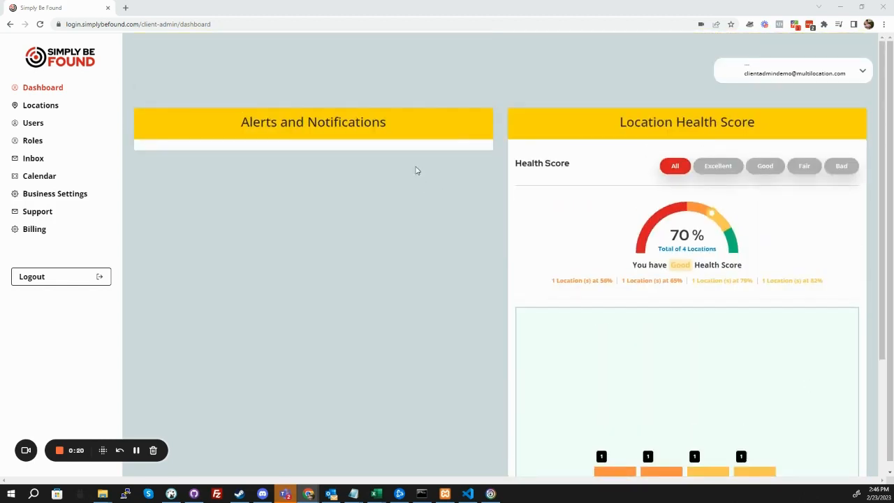
scroll(down, 3)
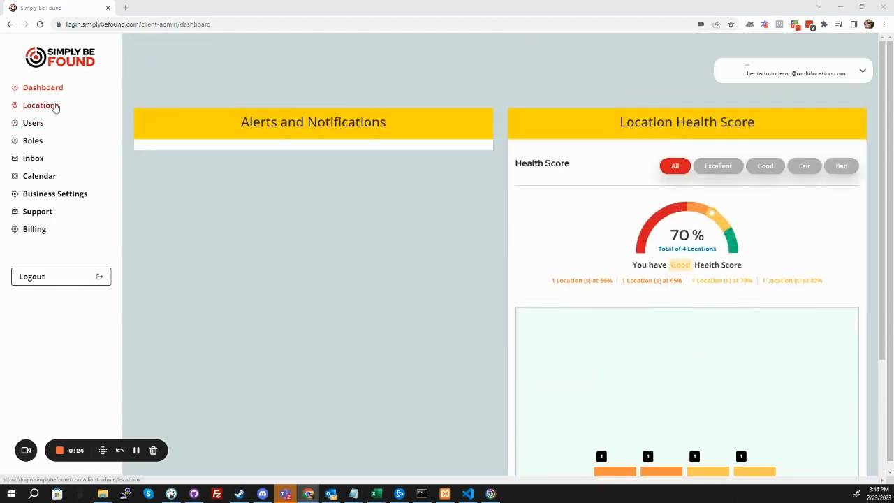
click(39, 104)
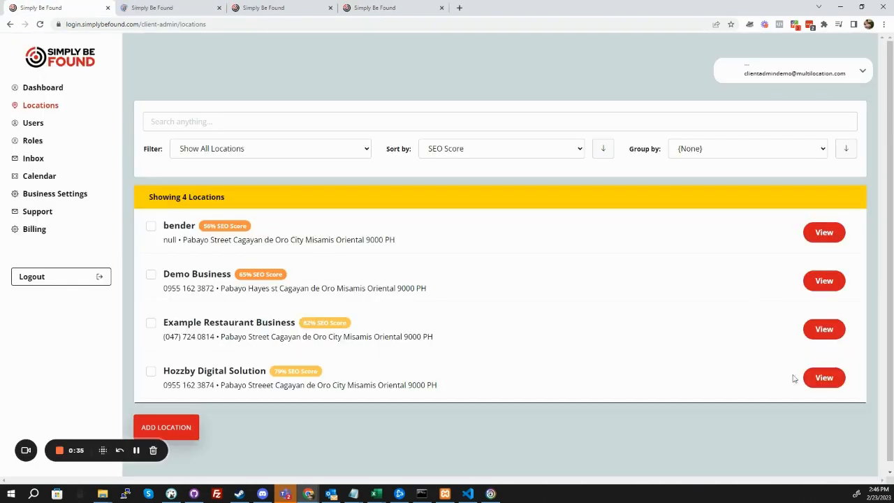
click(824, 377)
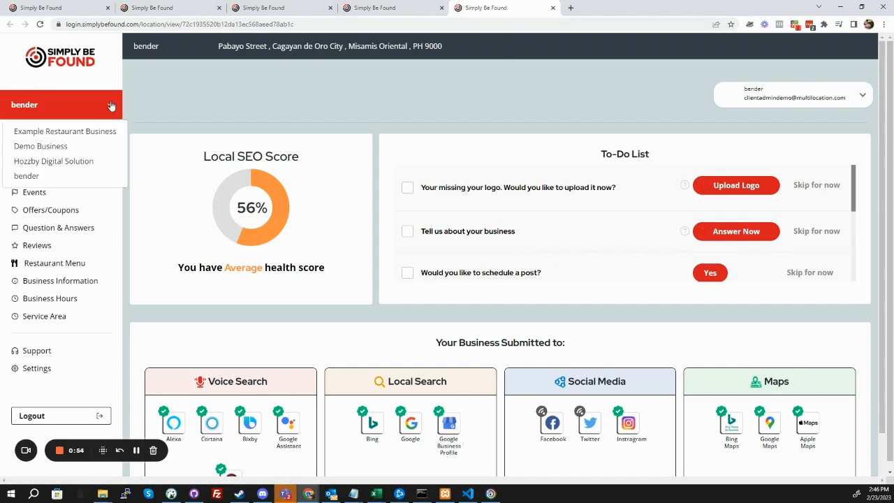
click(65, 132)
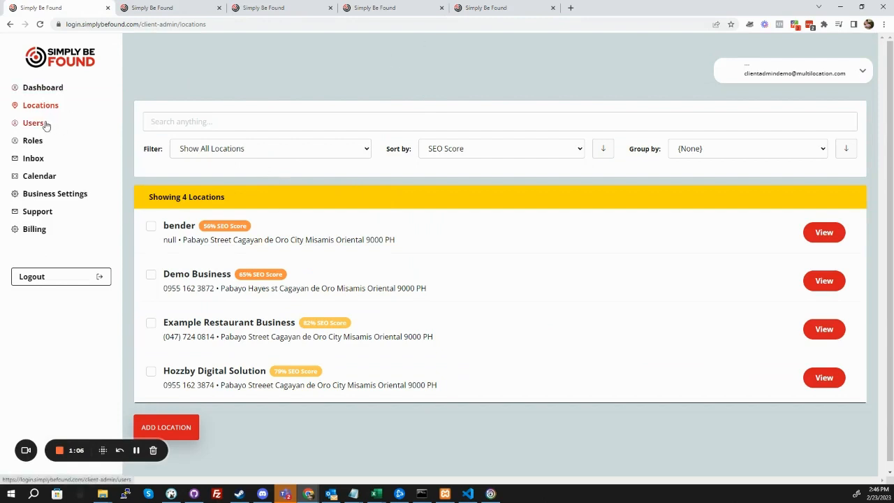
click(33, 123)
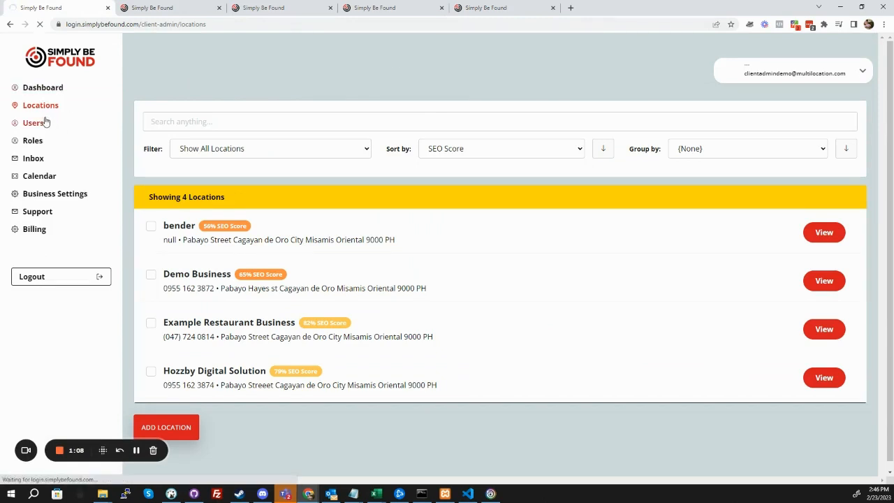
click(33, 123)
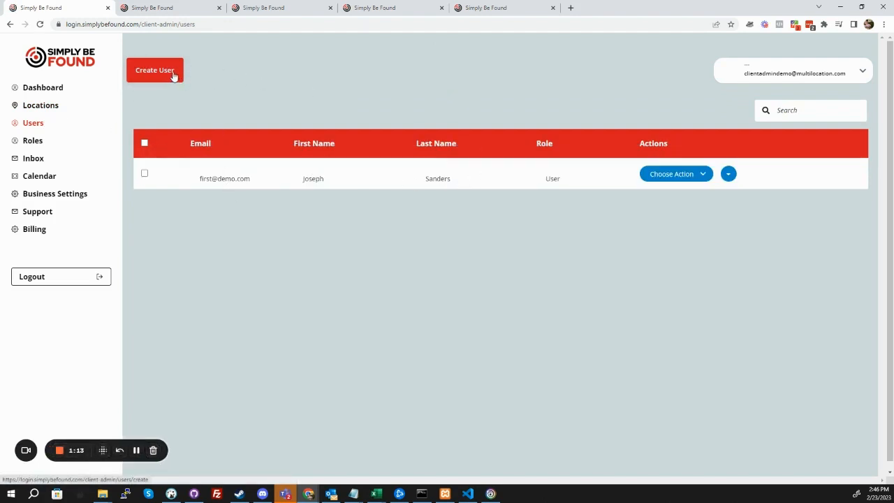
click(153, 70)
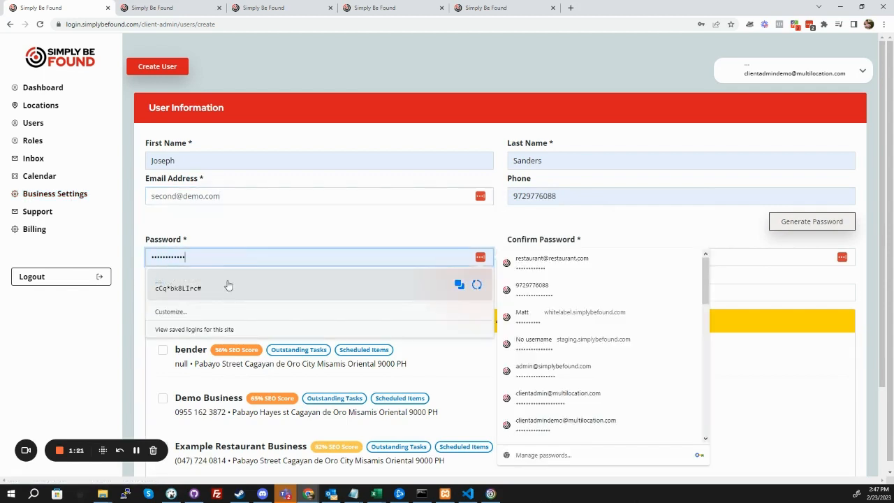
click(319, 292)
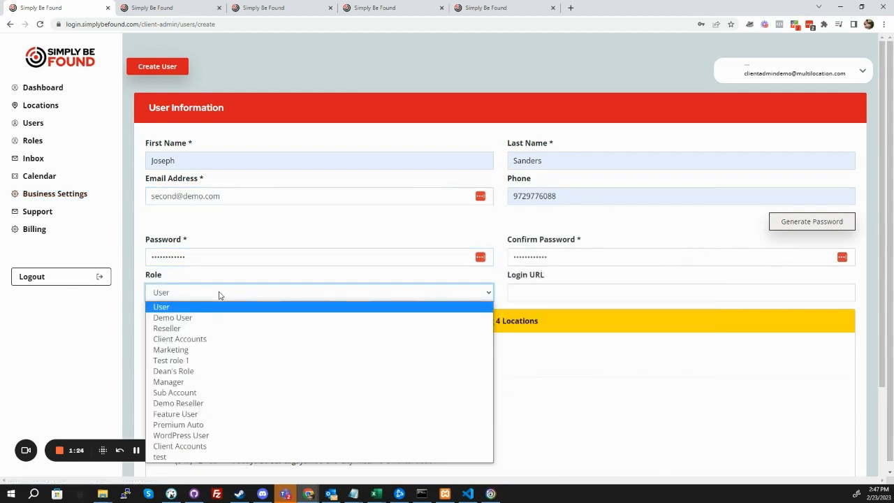
mouse_move(349, 293)
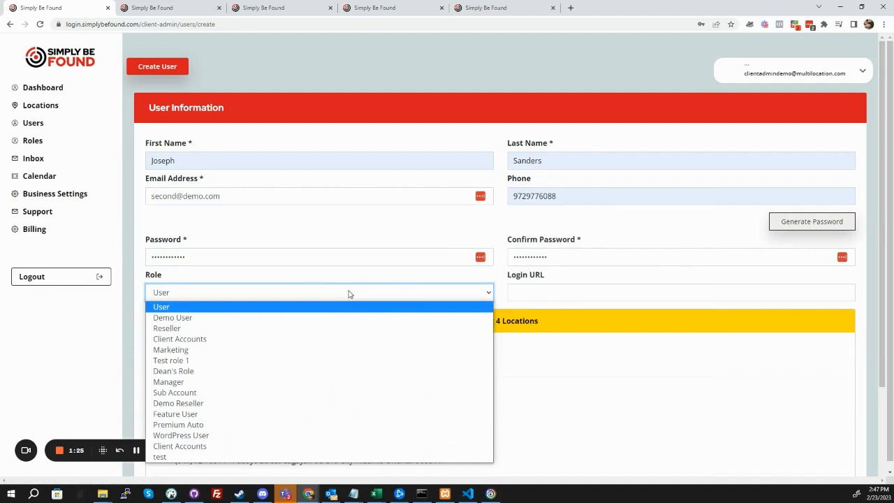
click(162, 308)
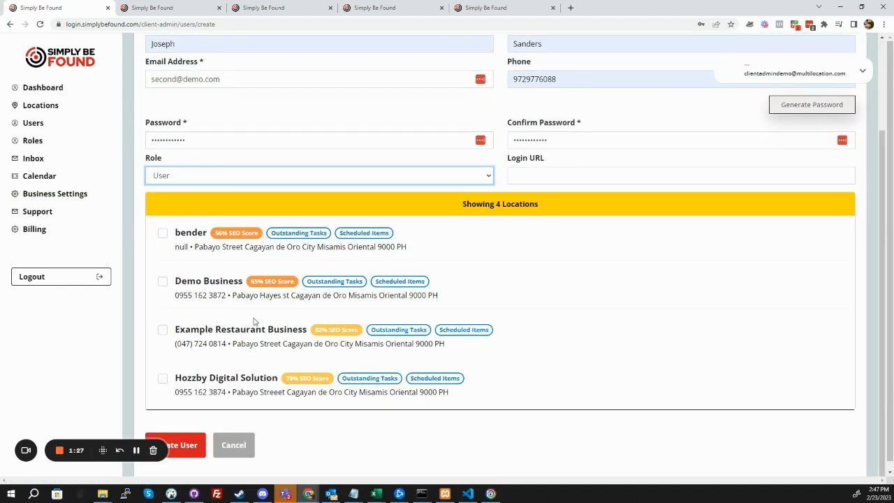
Assign Example Restaurant Business and Hozzby Digital Solution, then create the user
click(162, 329)
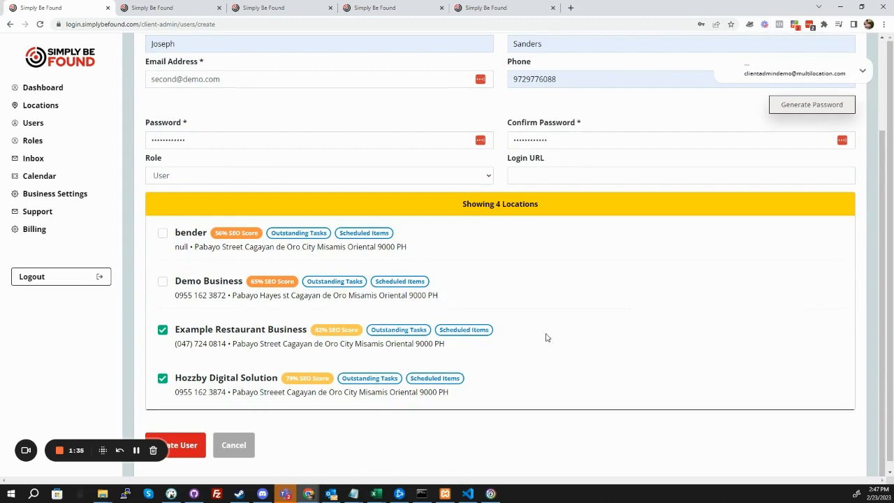
mouse_move(286, 354)
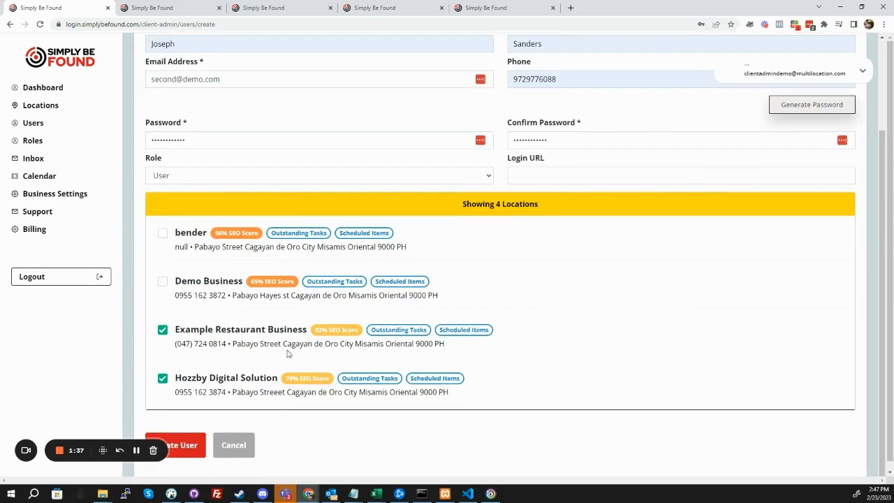
click(176, 444)
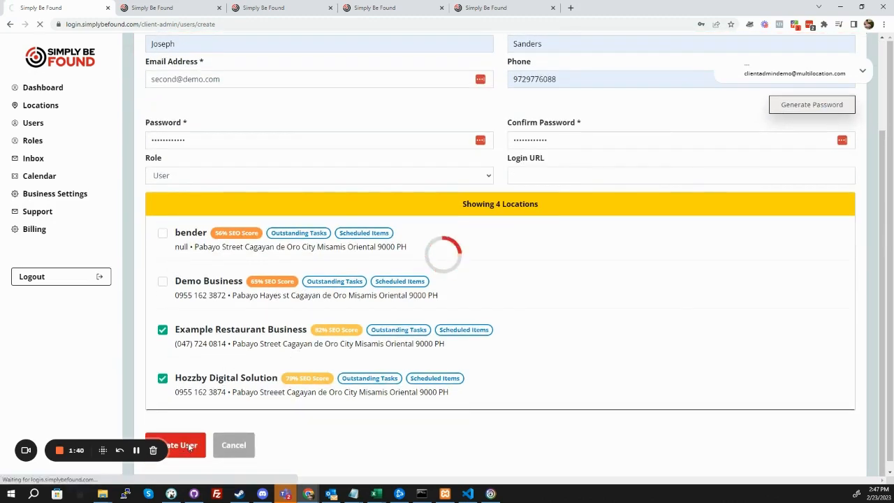
click(176, 444)
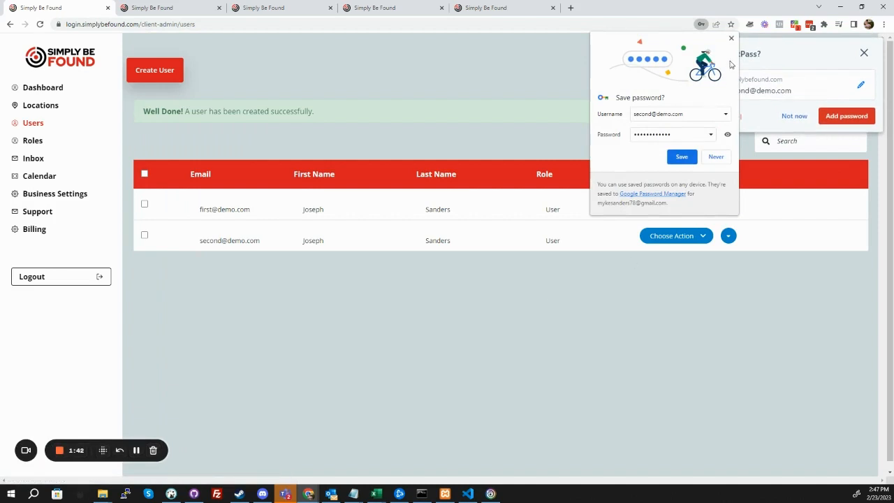
click(732, 38)
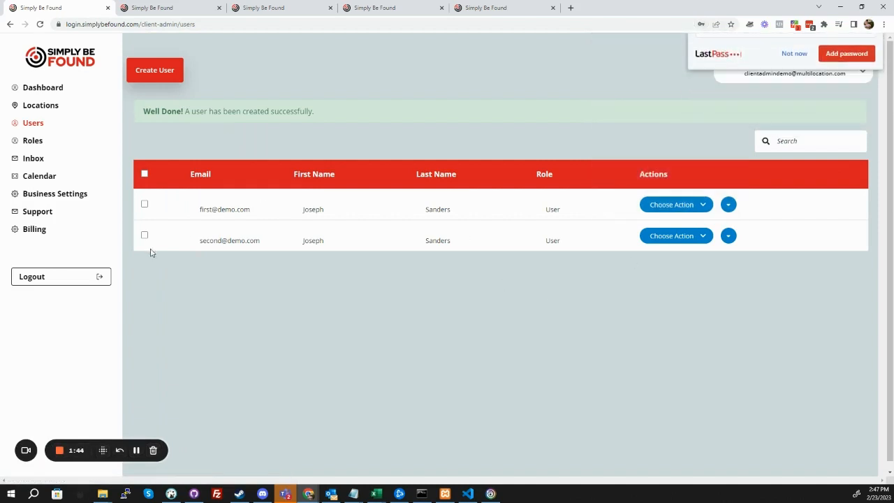
click(727, 235)
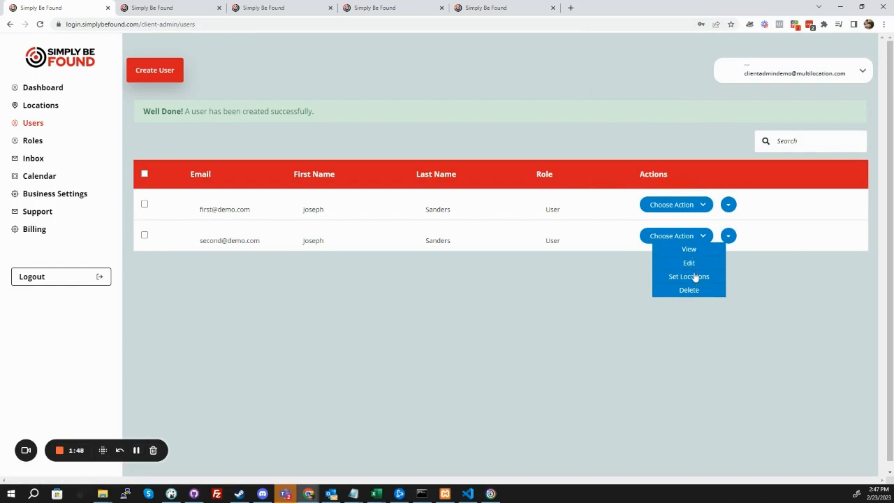
mouse_move(690, 294)
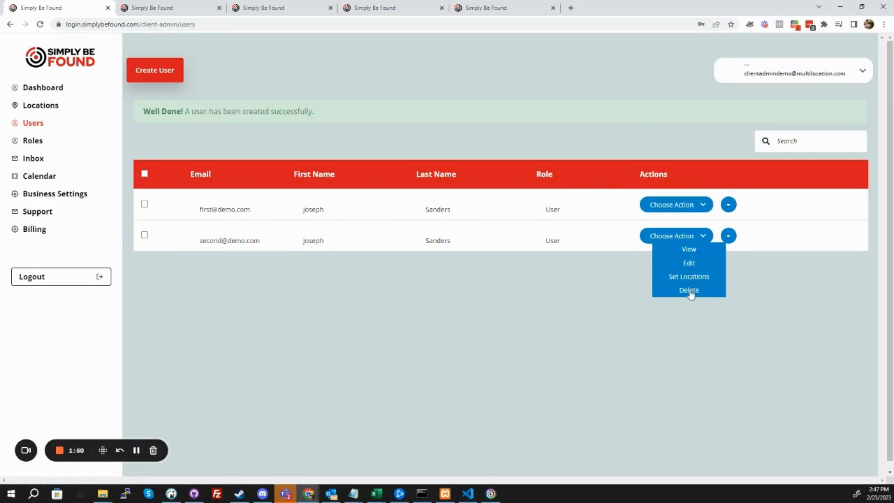
click(688, 289)
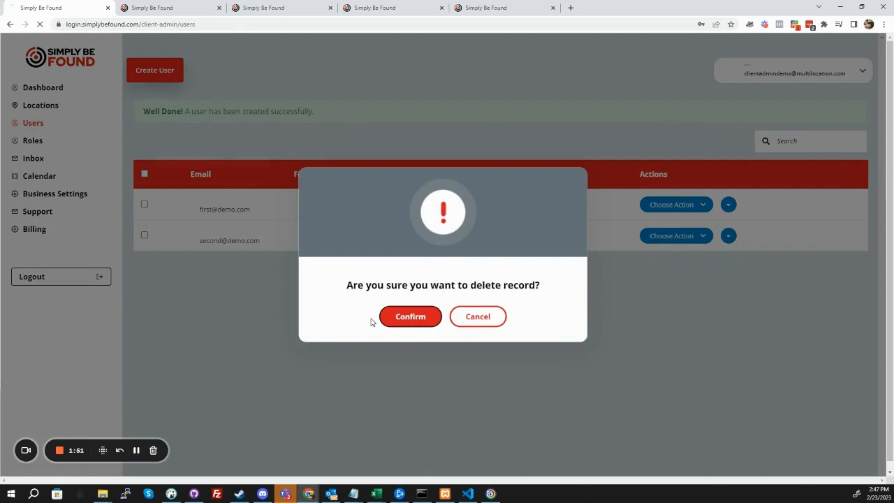
click(411, 315)
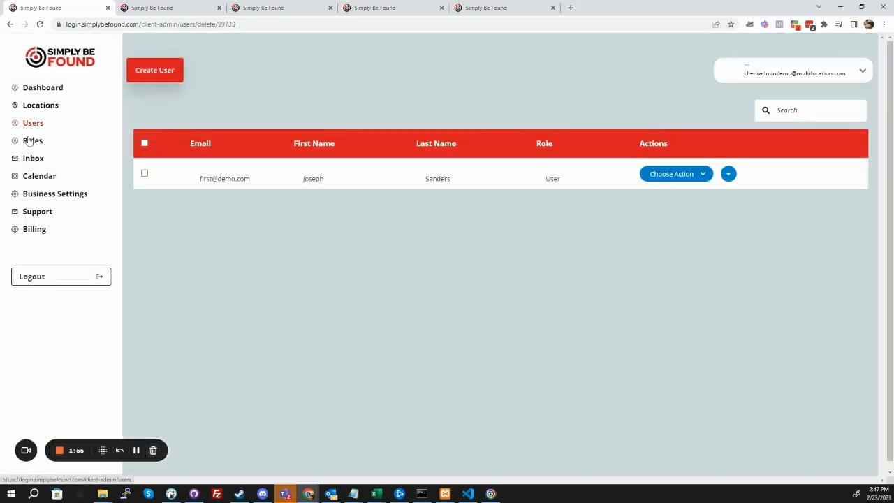
Begin another new user and show the available roles
click(154, 70)
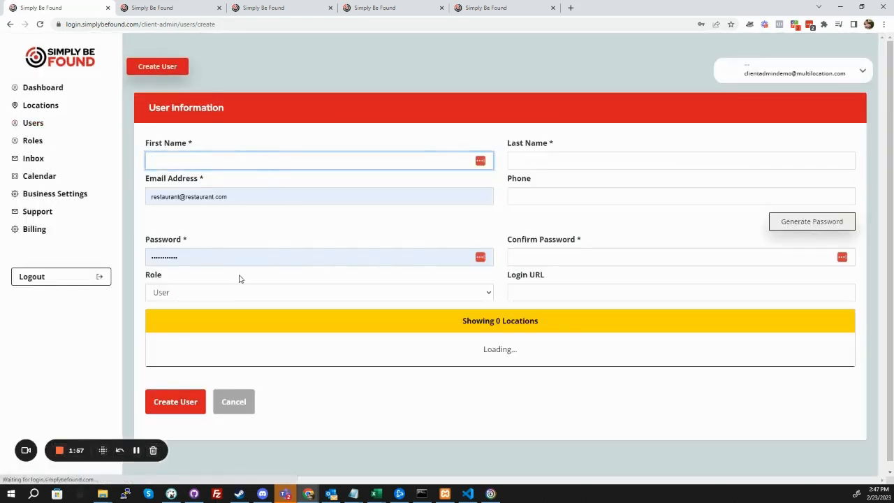
click(318, 292)
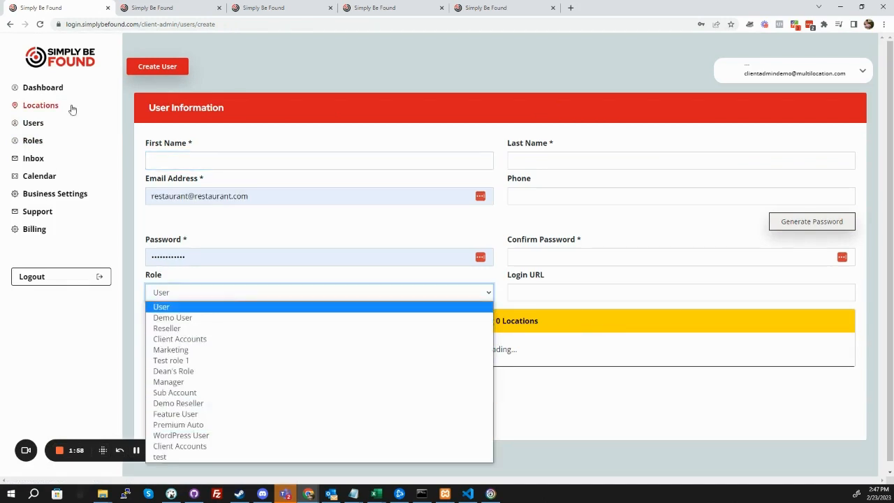
Name the new role Front Office with description "This is our Front office personal"
click(32, 140)
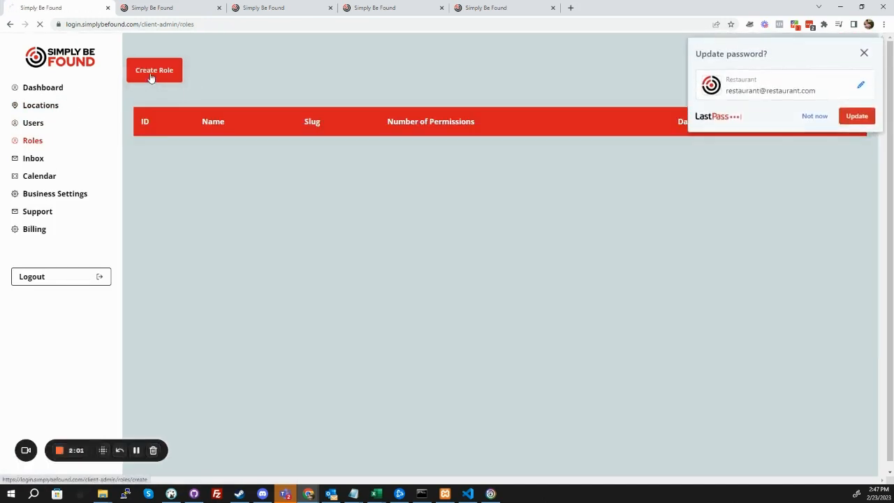
click(153, 70)
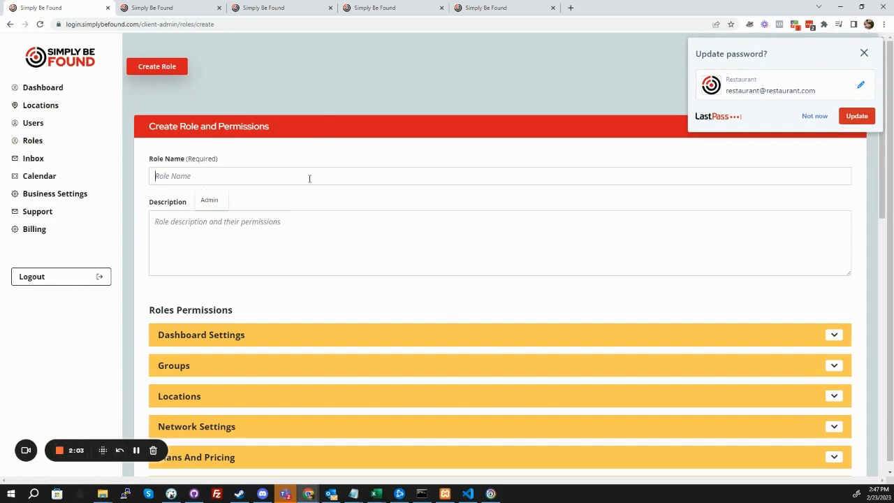
text(Front O)
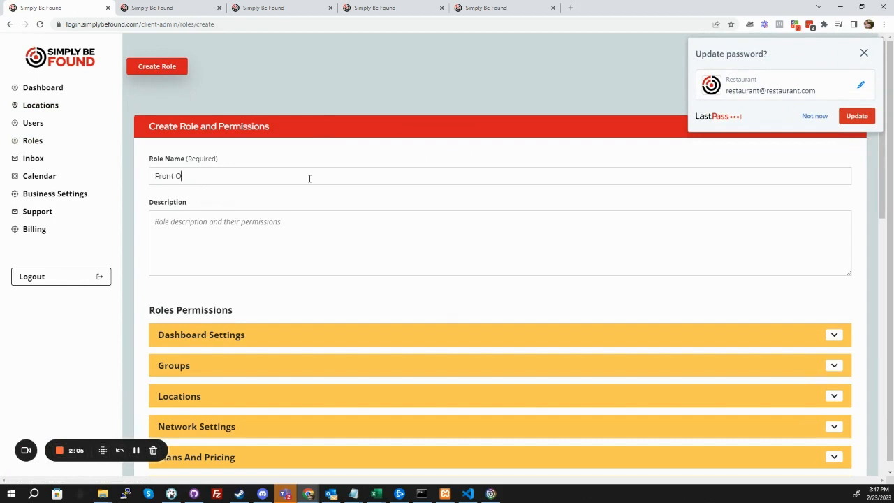
text(ffice)
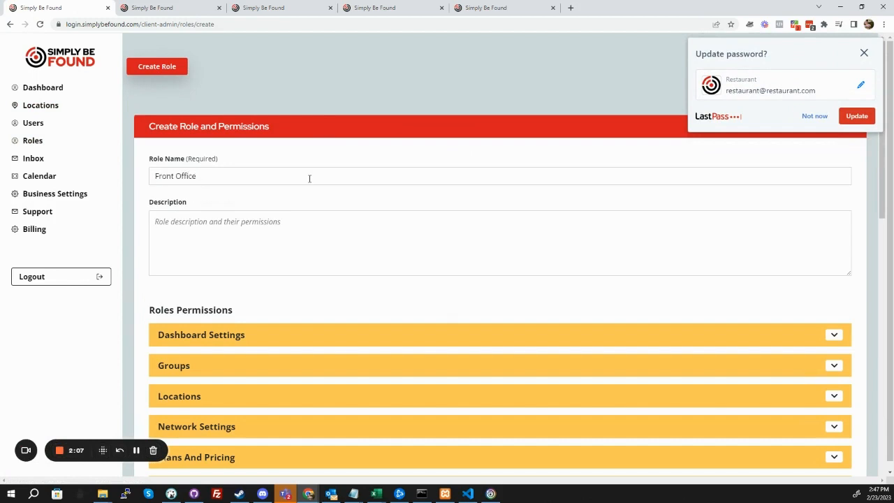
text(This is our)
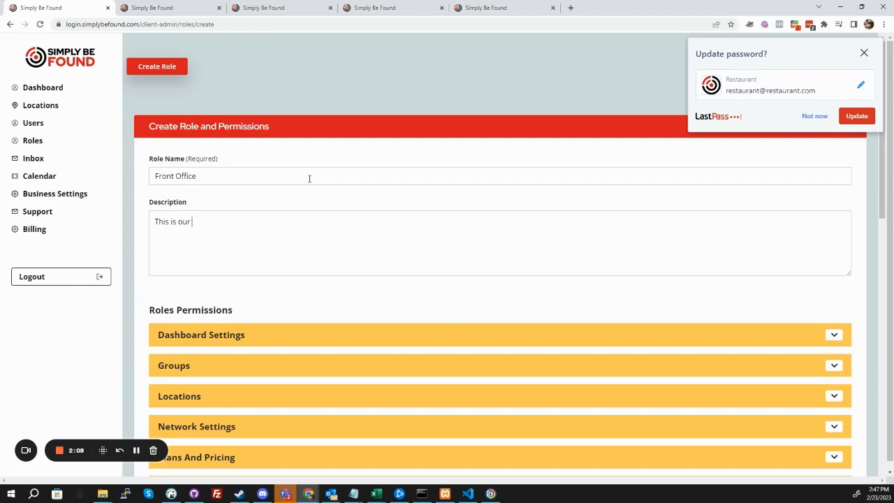
text(Front off)
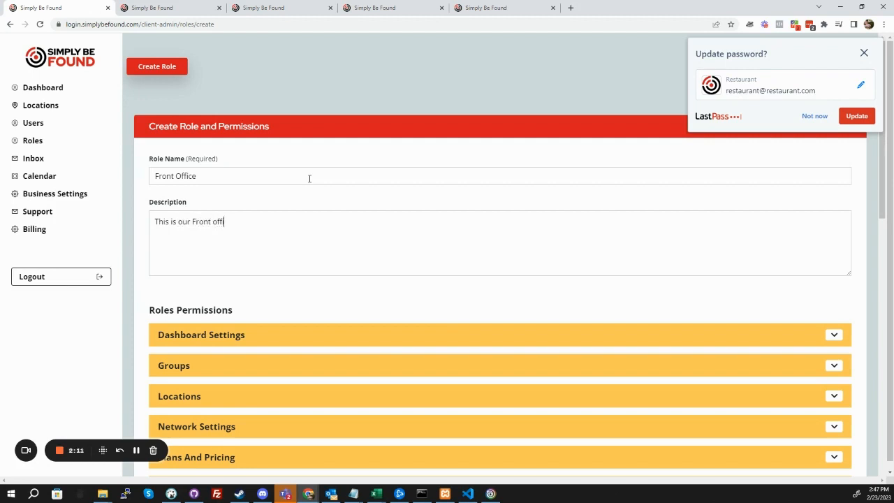
text(ice personal)
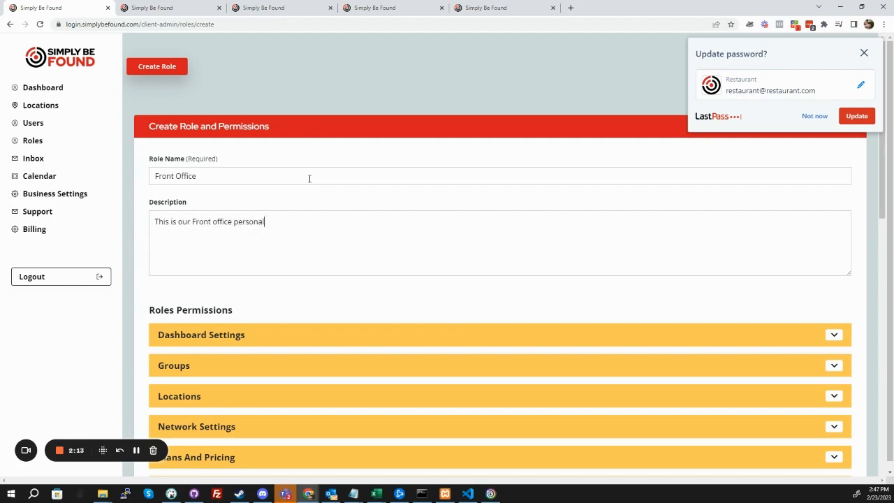
Scroll to the Locations Permissions to set Business Hours to View, Create and Edit only
scroll(down, 3)
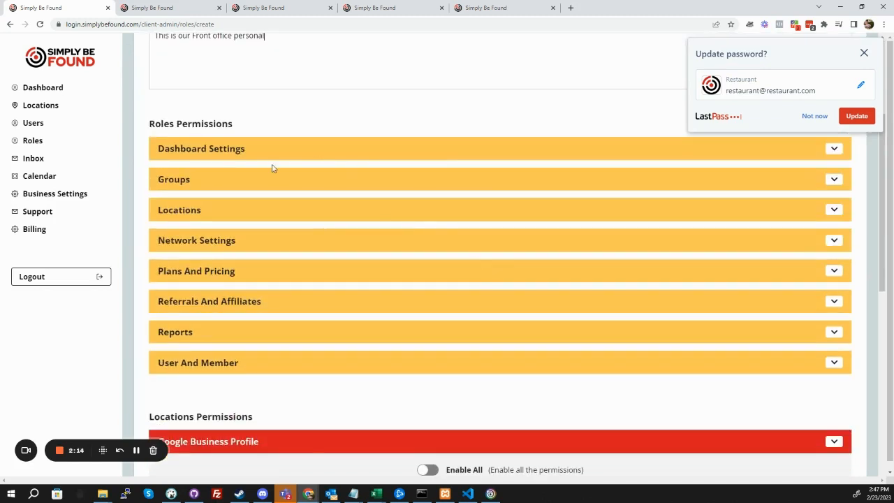
mouse_move(344, 222)
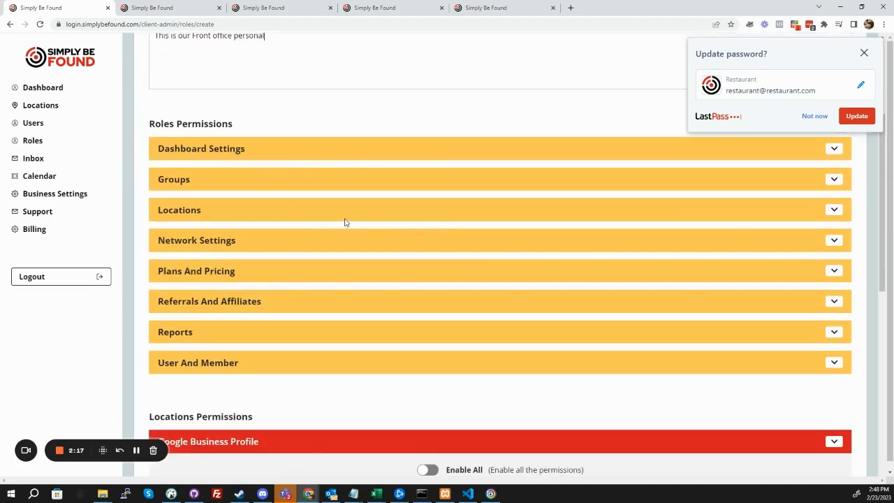
mouse_move(338, 123)
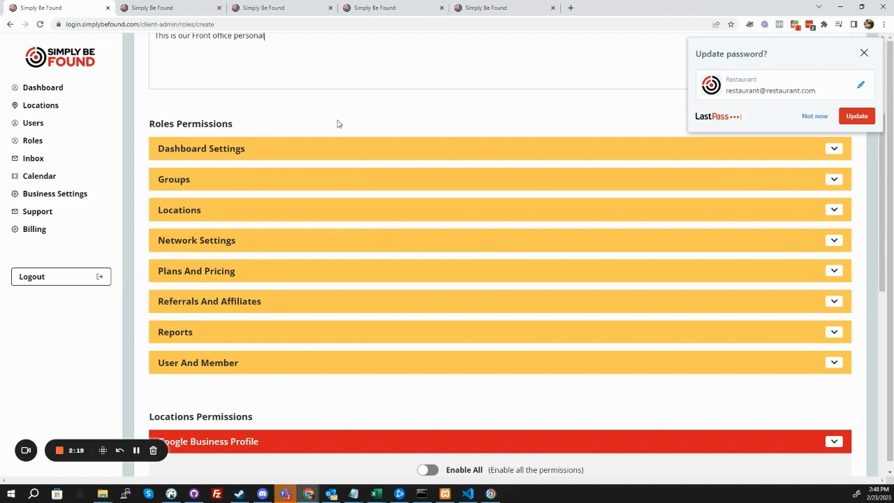
mouse_move(436, 247)
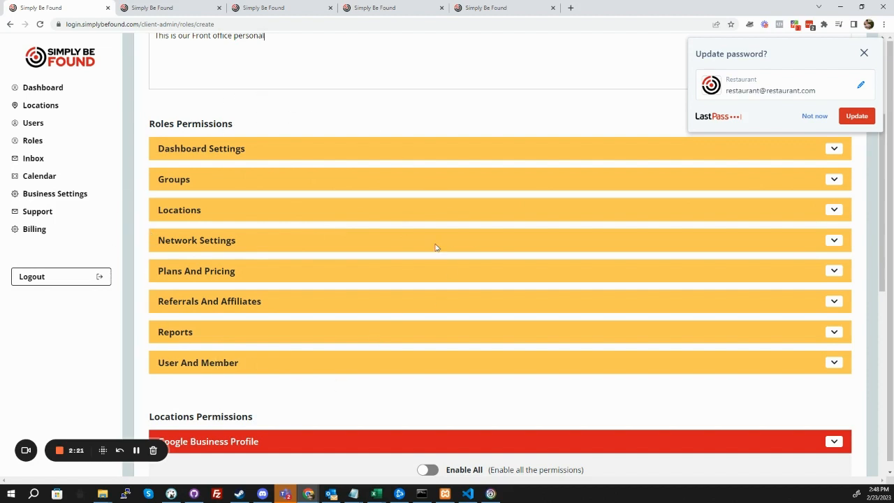
scroll(down, 3)
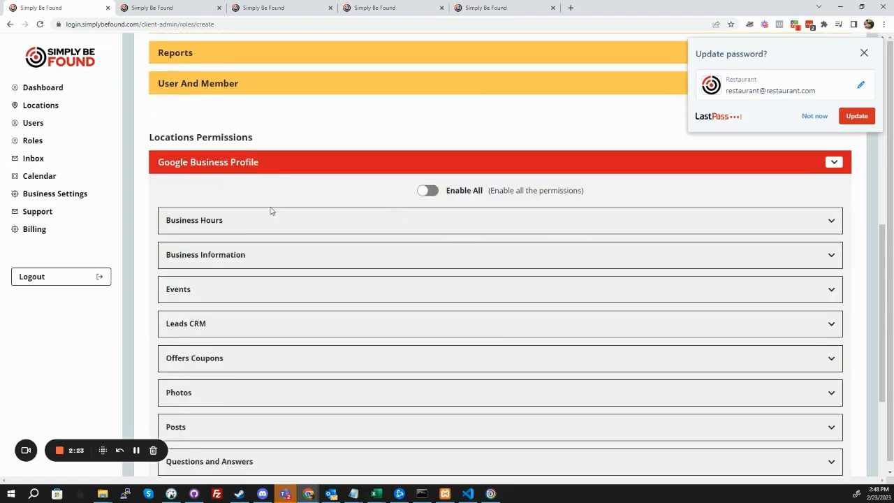
mouse_move(408, 215)
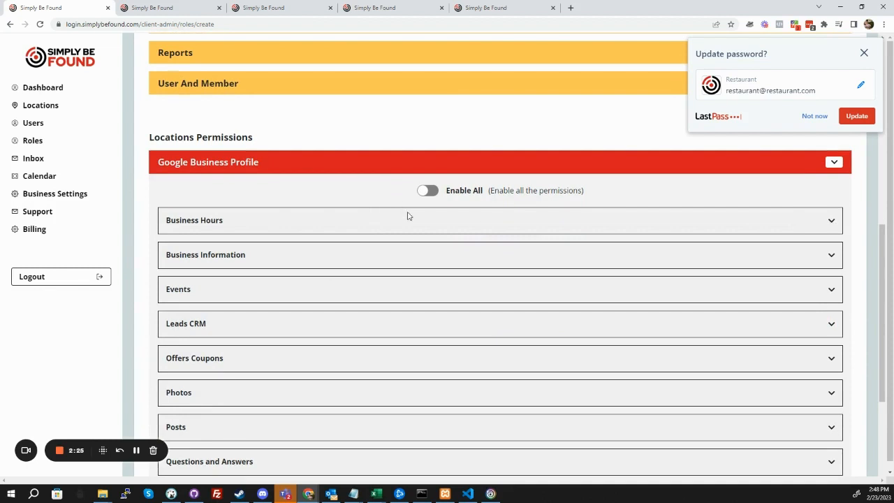
mouse_move(733, 229)
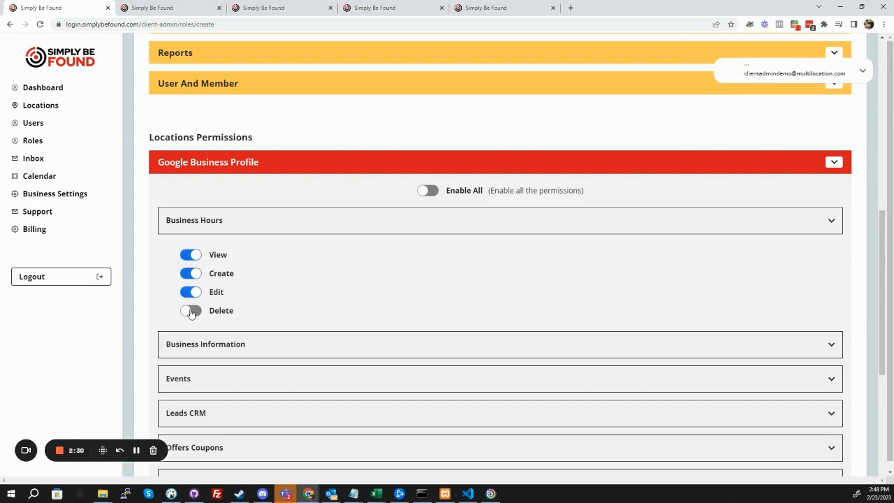
Set Business Information to view-only and Photos to everything except Delete
scroll(down, 3)
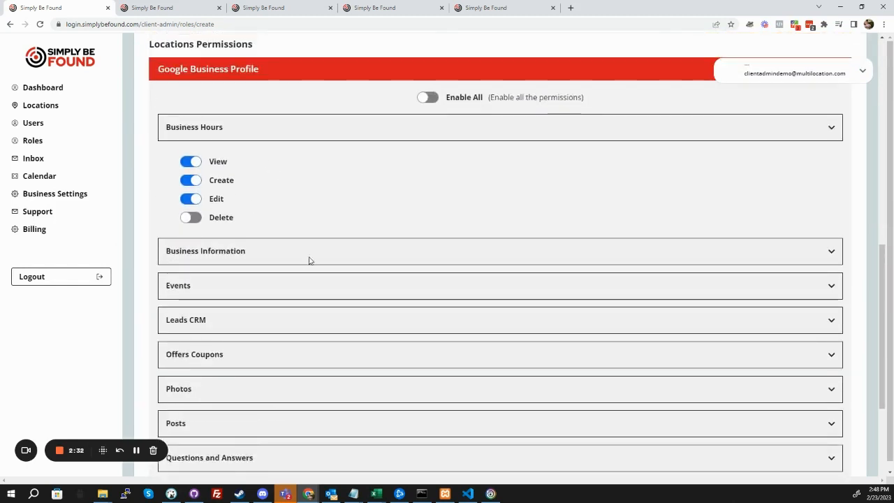
click(206, 252)
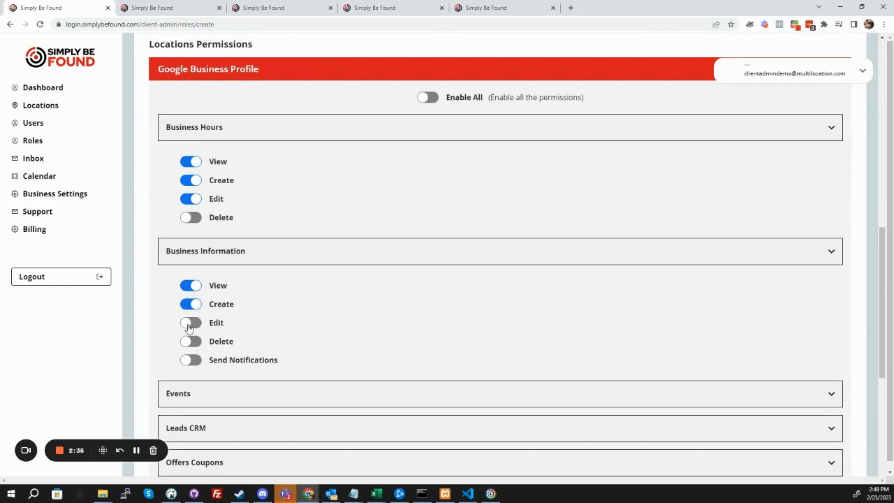
click(190, 322)
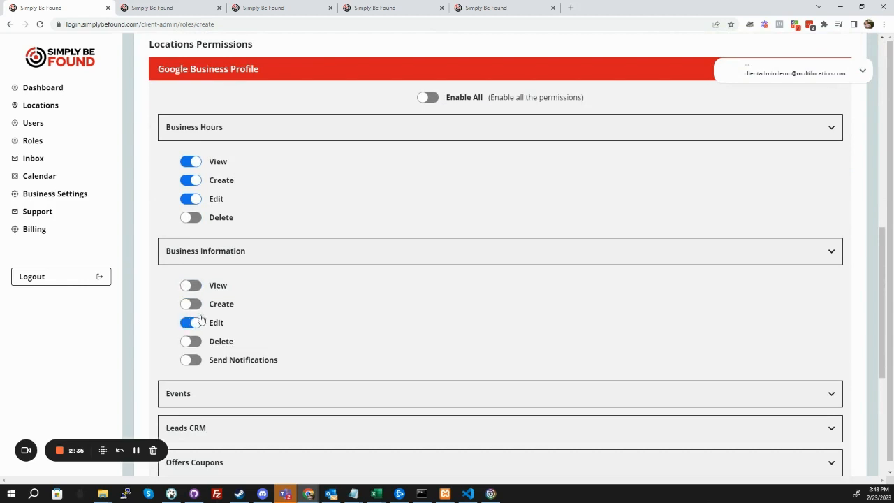
scroll(down, 3)
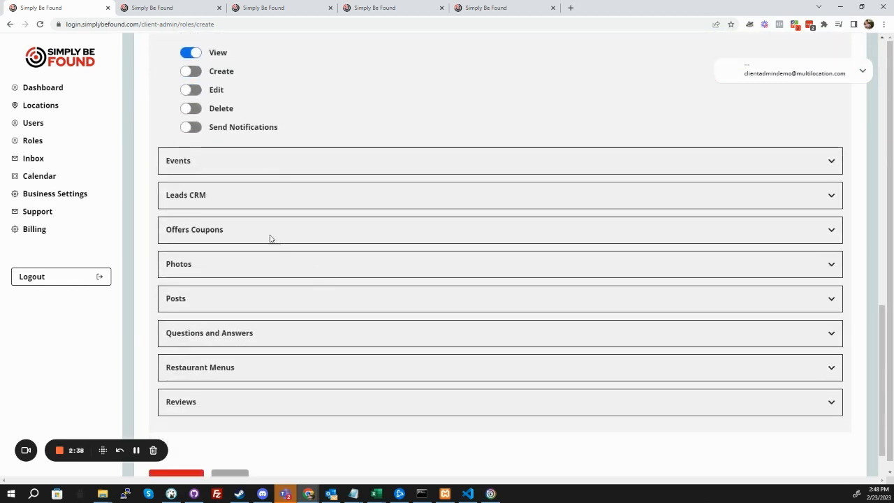
mouse_move(277, 215)
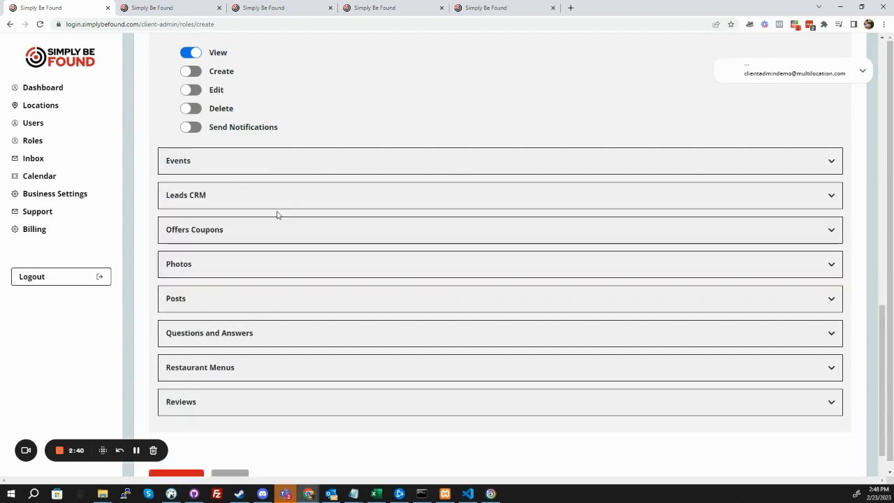
click(501, 262)
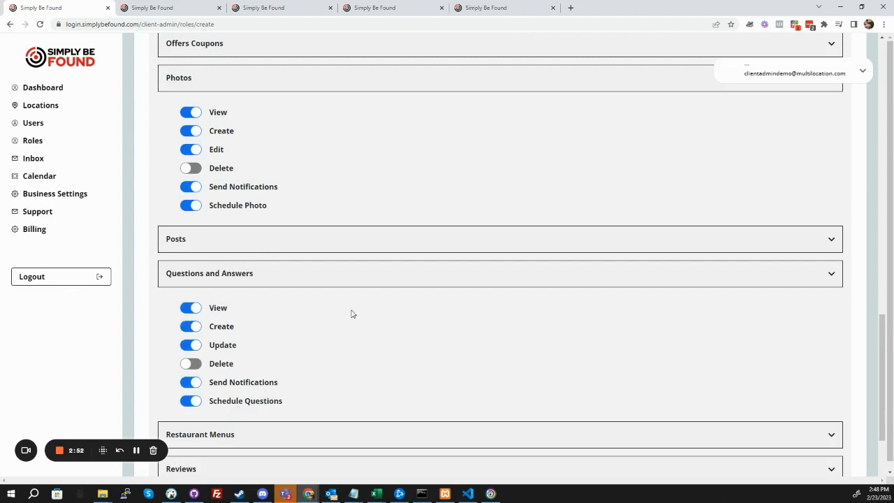
scroll(down, 3)
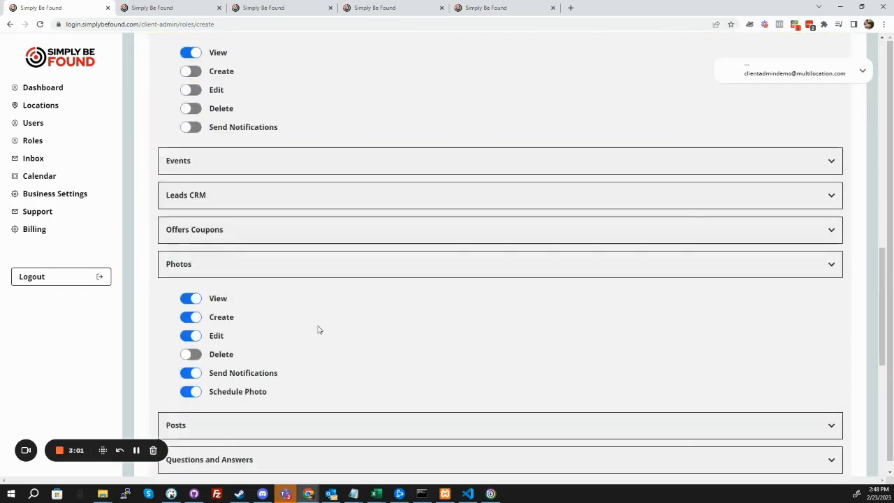
scroll(down, 3)
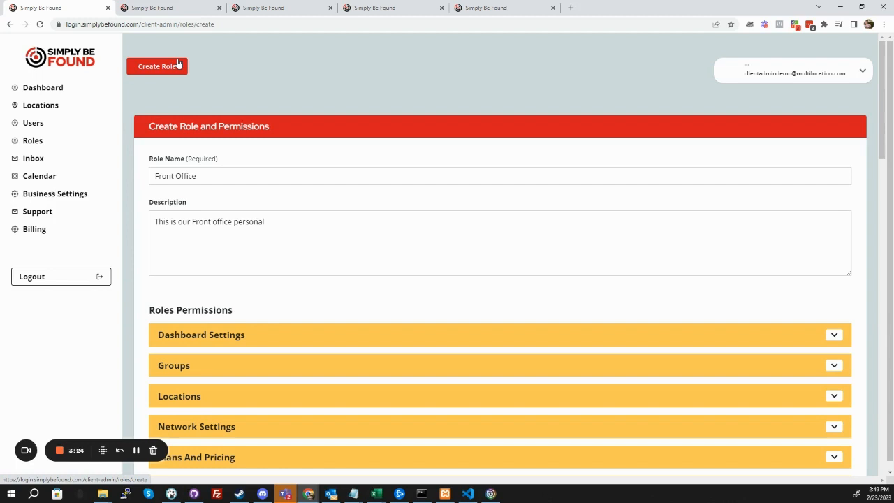
mouse_move(132, 162)
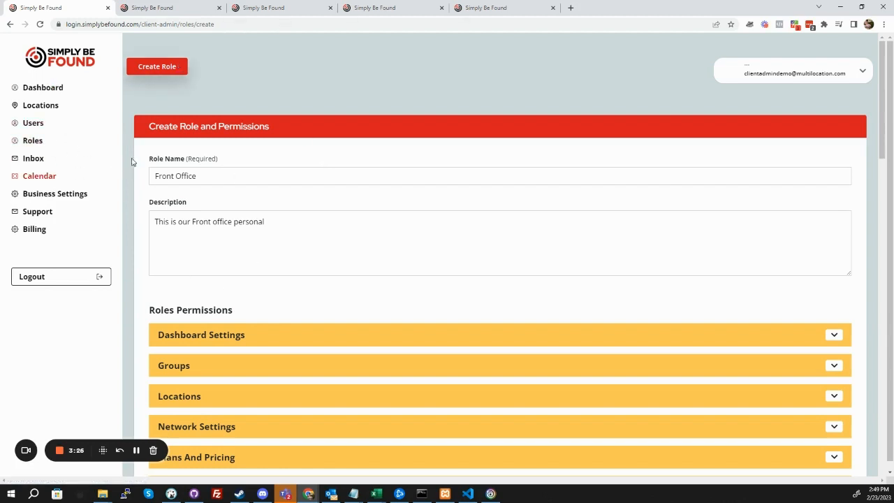